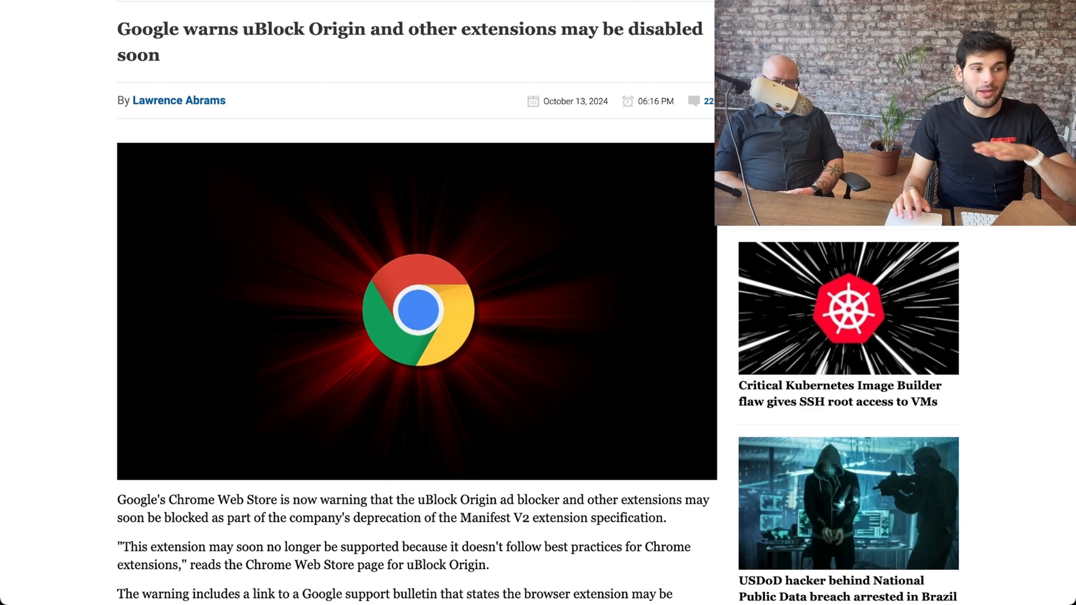
scroll(down, 3)
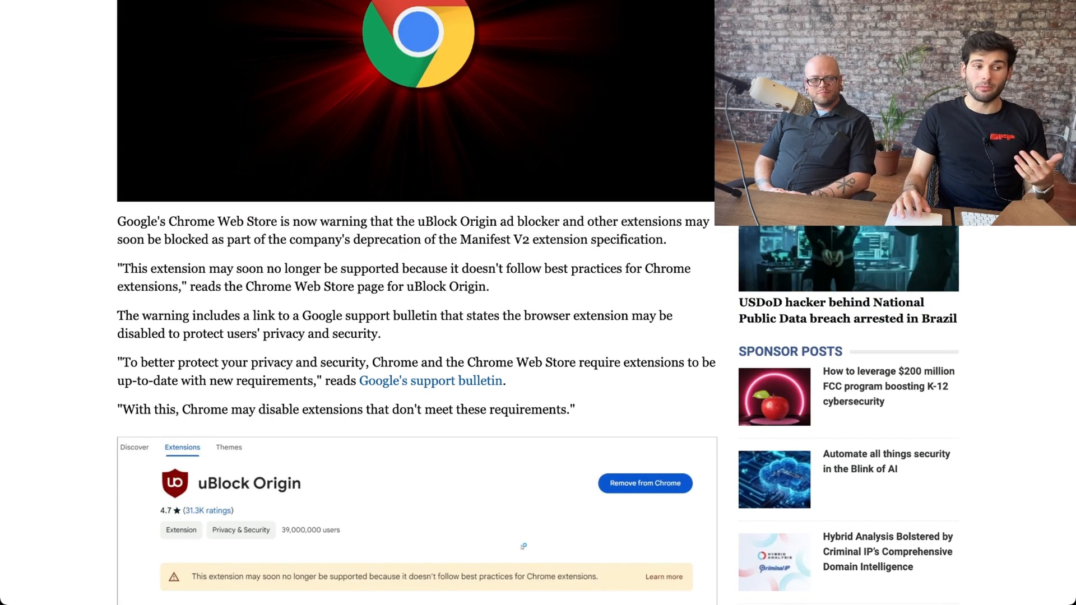
scroll(down, 3)
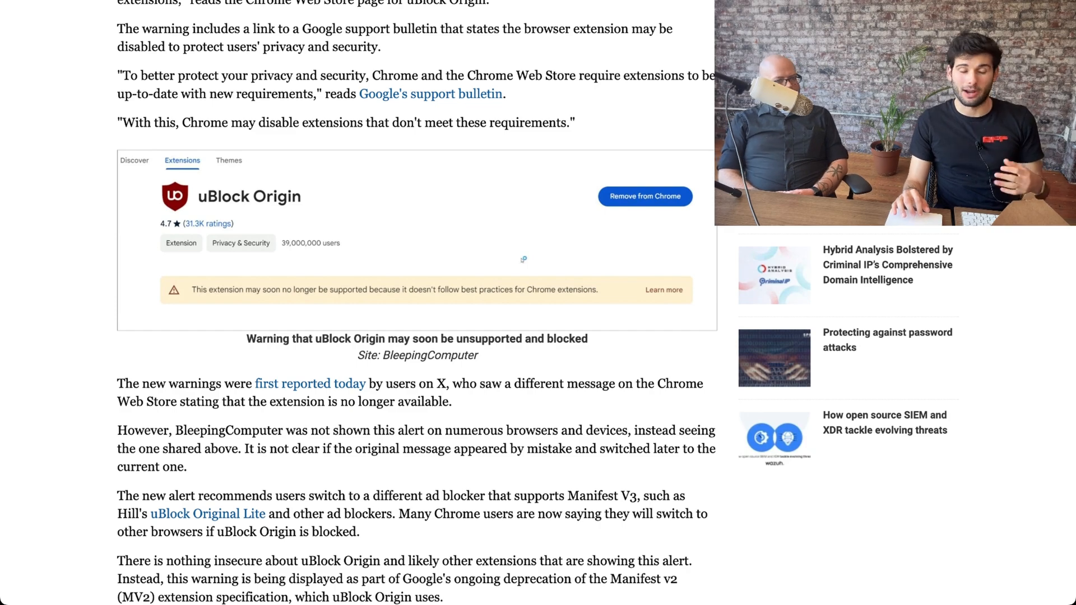
scroll(down, 3)
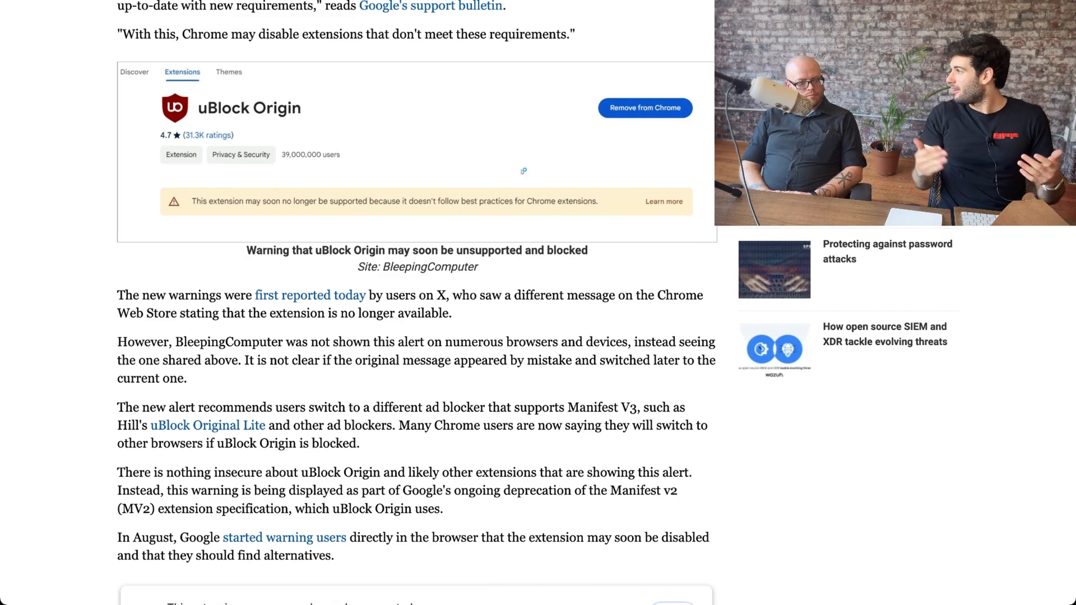
scroll(down, 3)
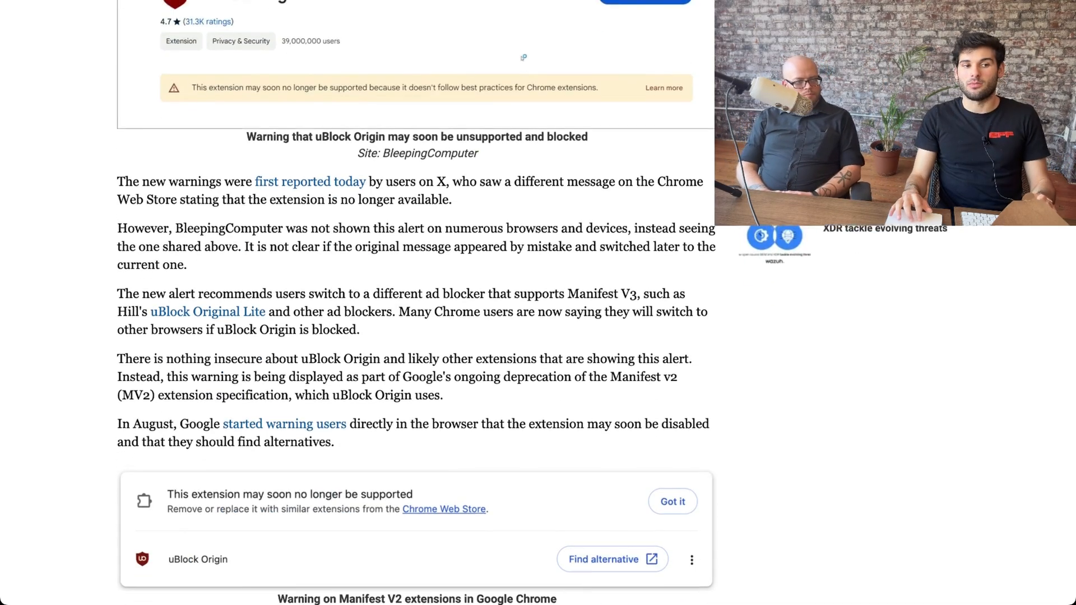
scroll(down, 3)
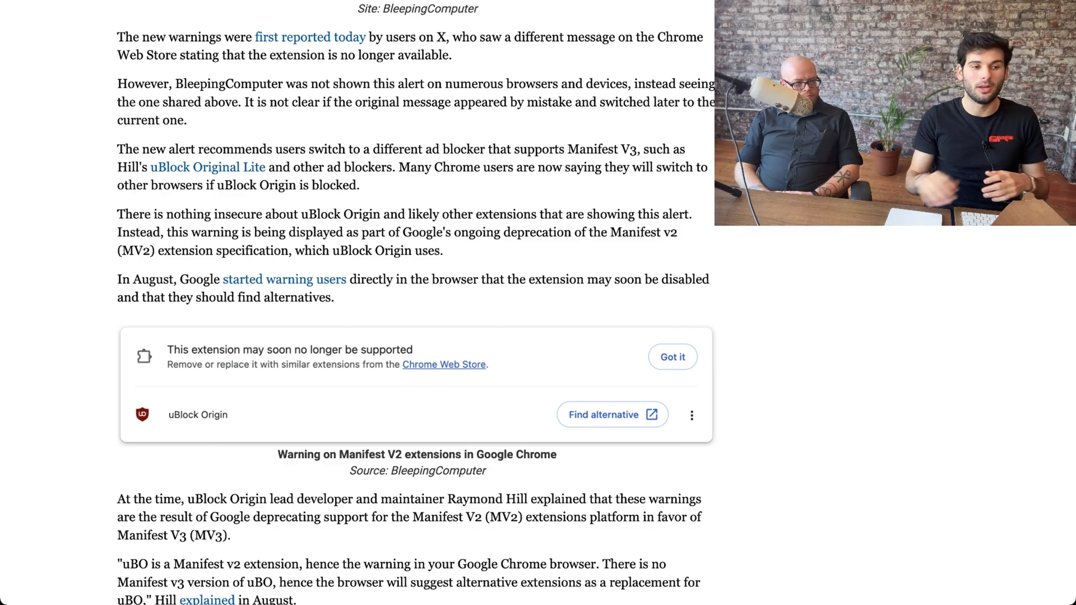
scroll(down, 3)
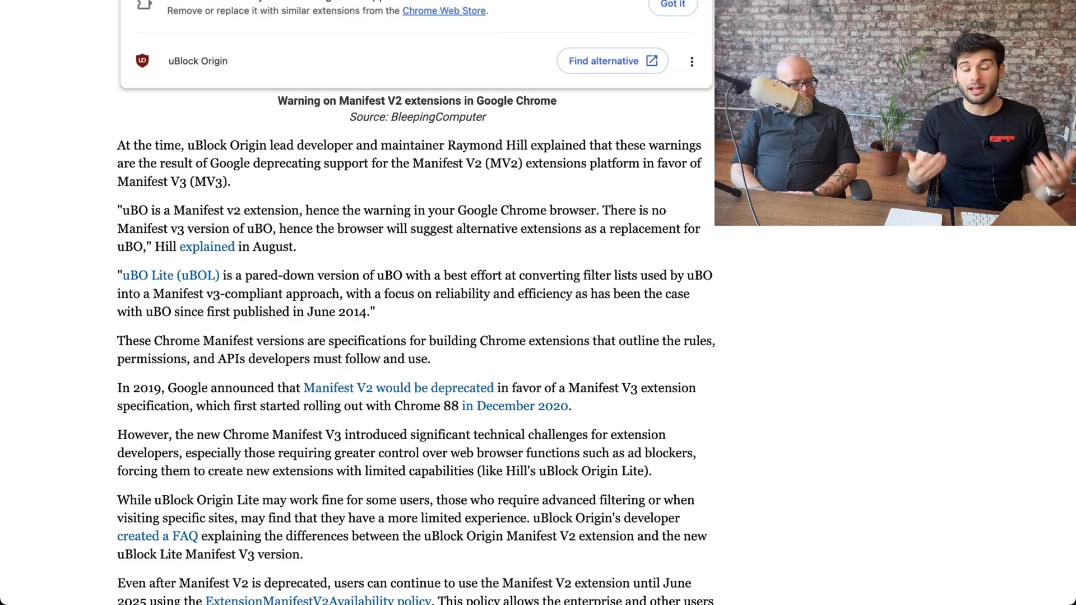
scroll(up, 3)
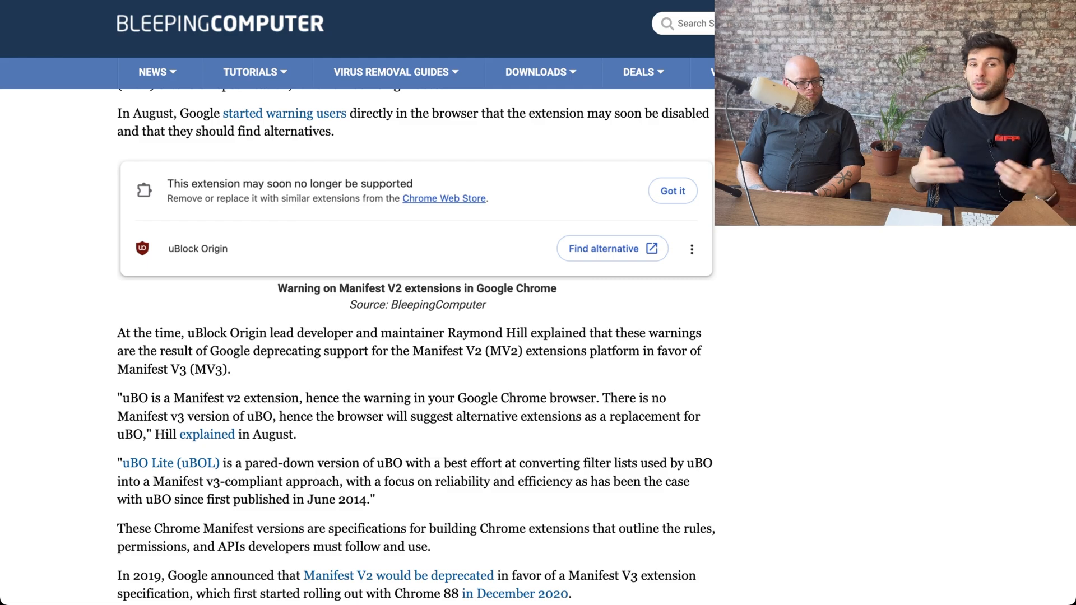
scroll(up, 3)
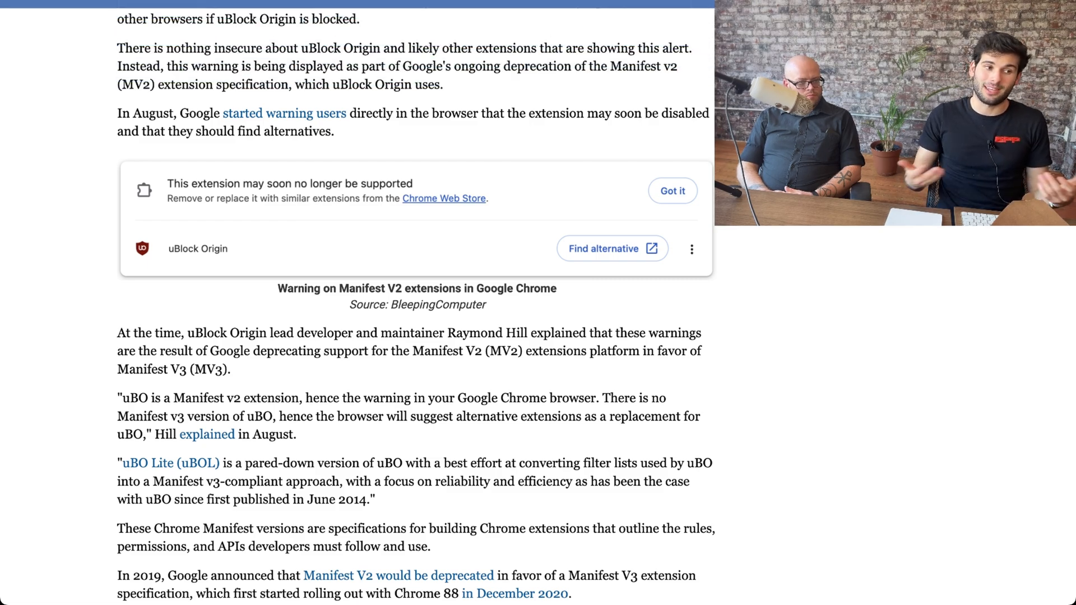
scroll(down, 3)
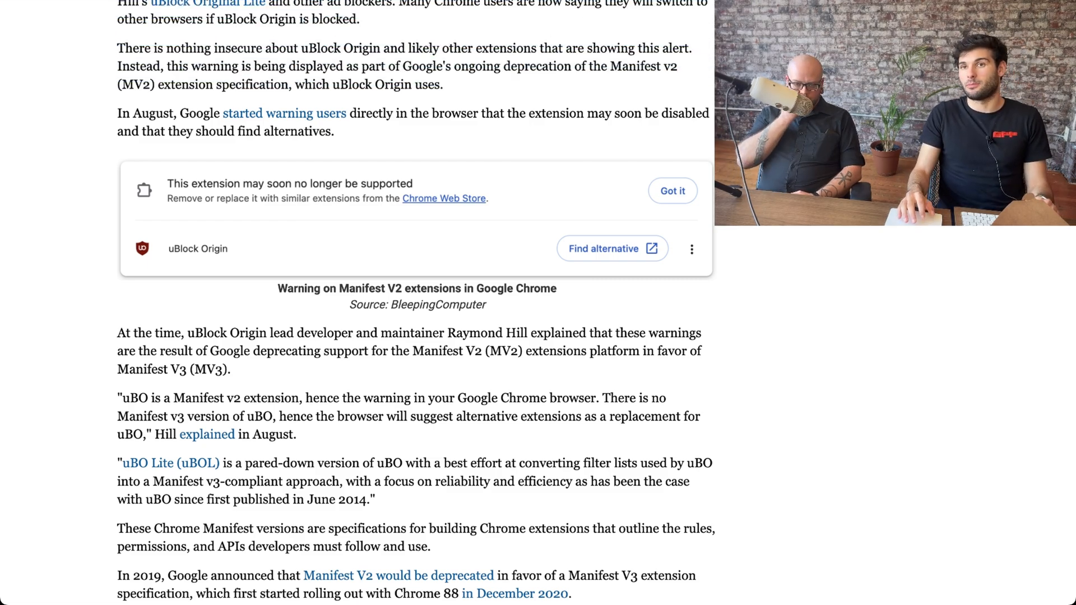
scroll(up, 3)
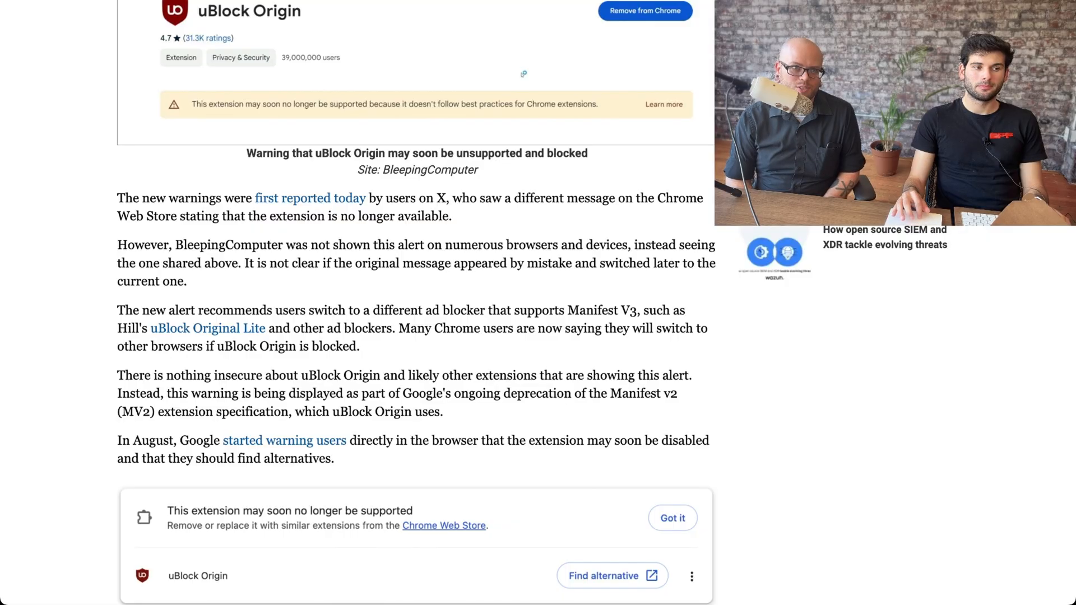
scroll(down, 3)
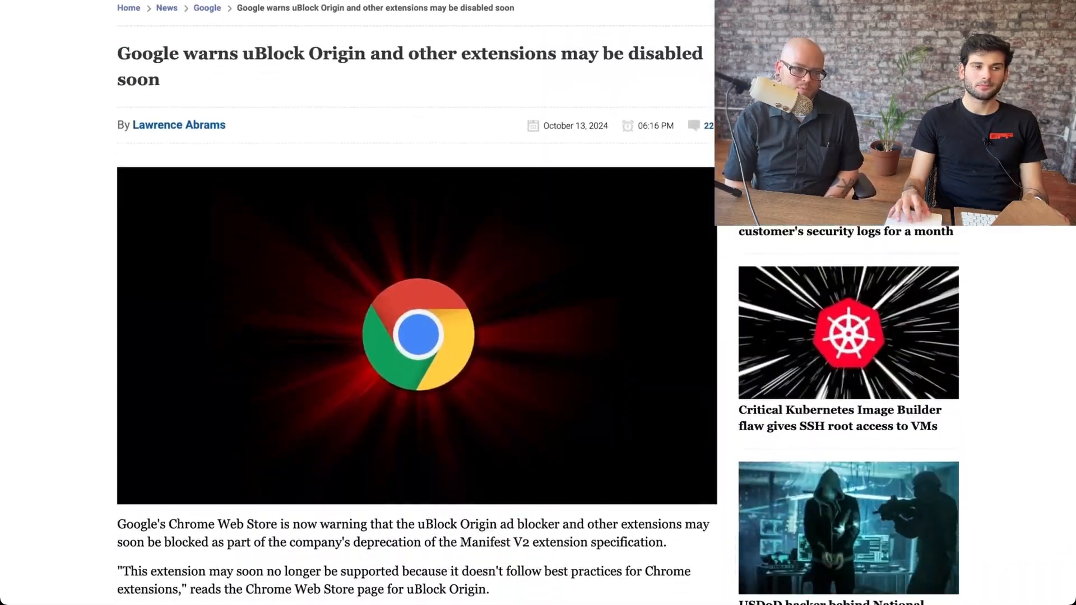
scroll(down, 3)
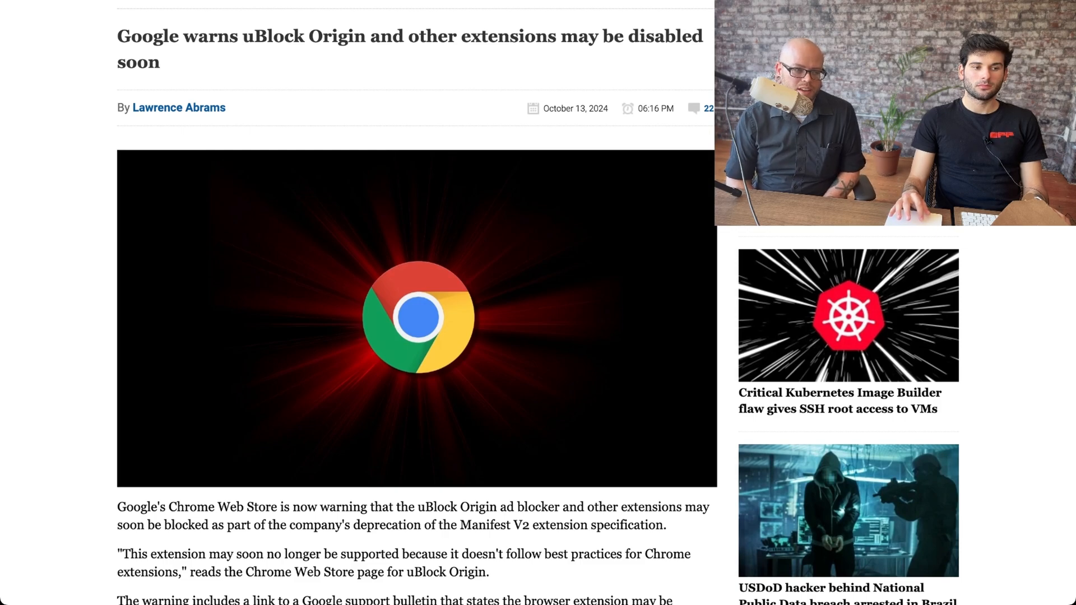